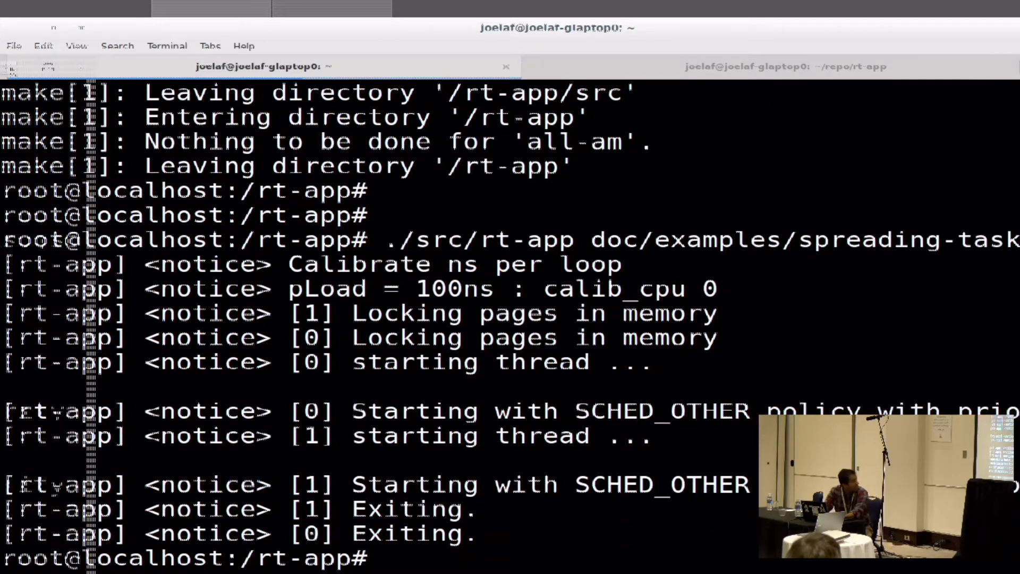
{"action": "scroll", "scroll_direction": "down", "scroll_amount": 3}
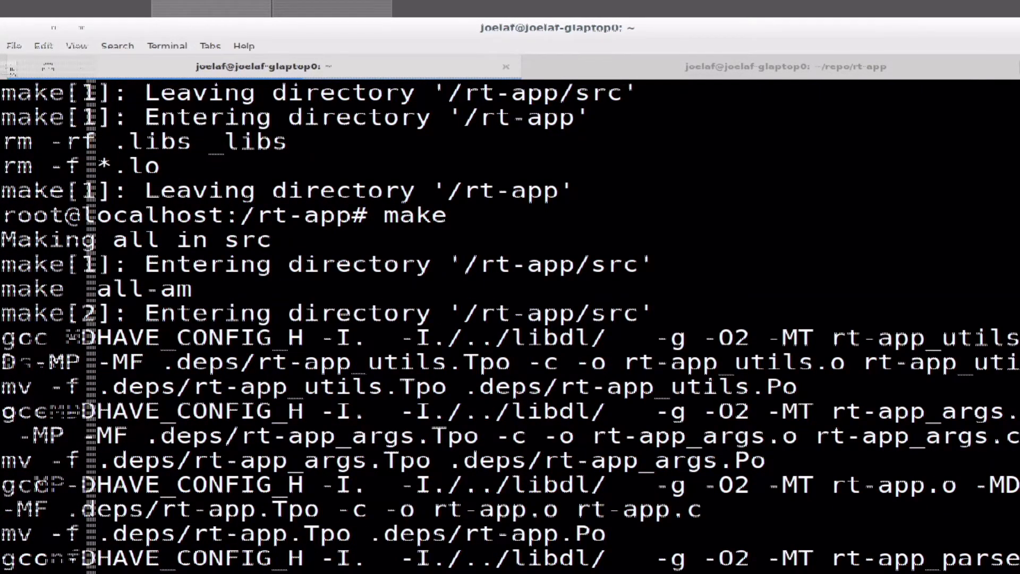
{"action": "scroll", "scroll_direction": "down", "scroll_amount": 3}
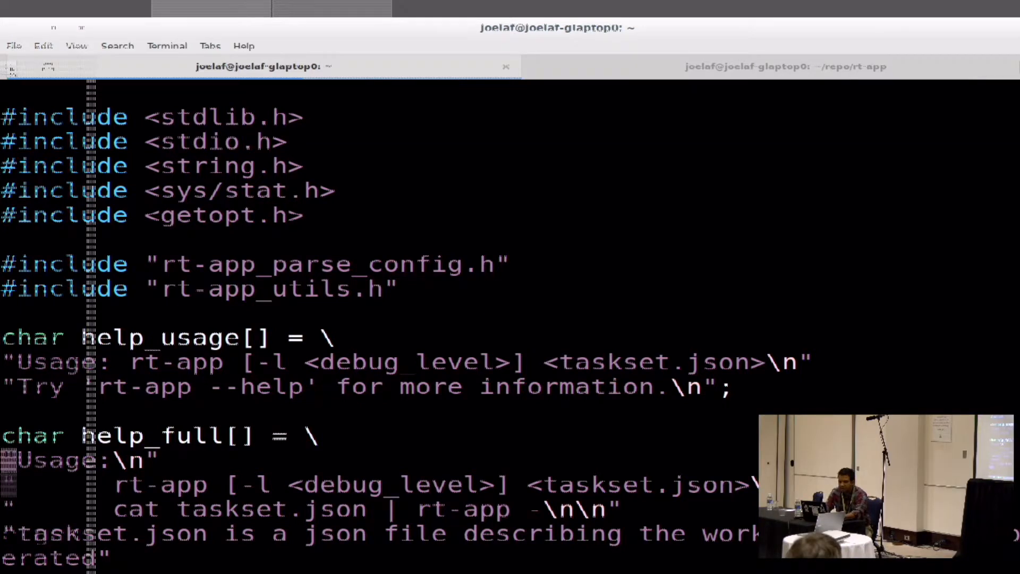
{"action": "scroll", "scroll_direction": "down", "scroll_amount": 3}
{"action": "type", "text": "Th"}
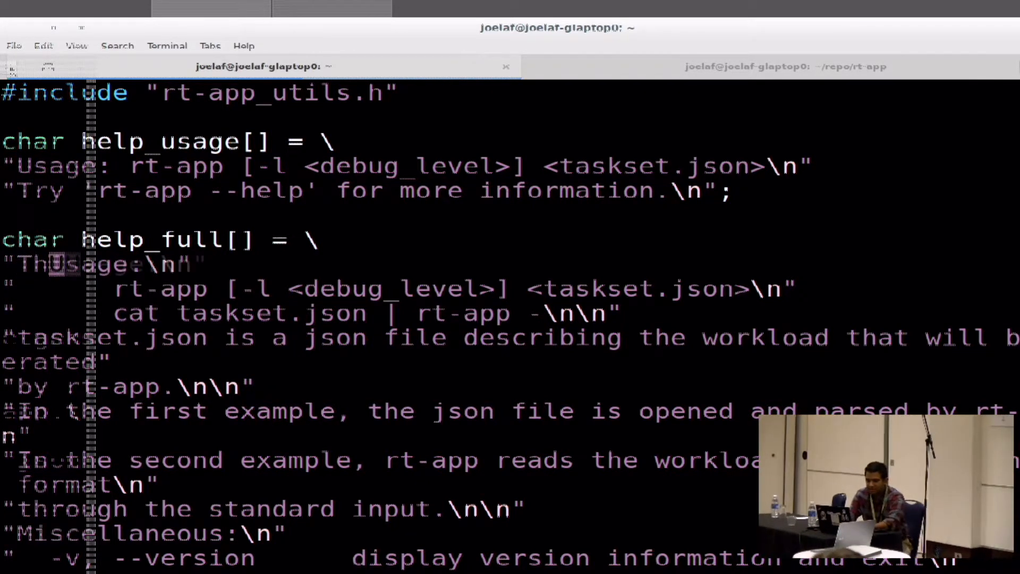
{"action": "type", "text": "is awesome."}
{"action": "type", "text": "make"}
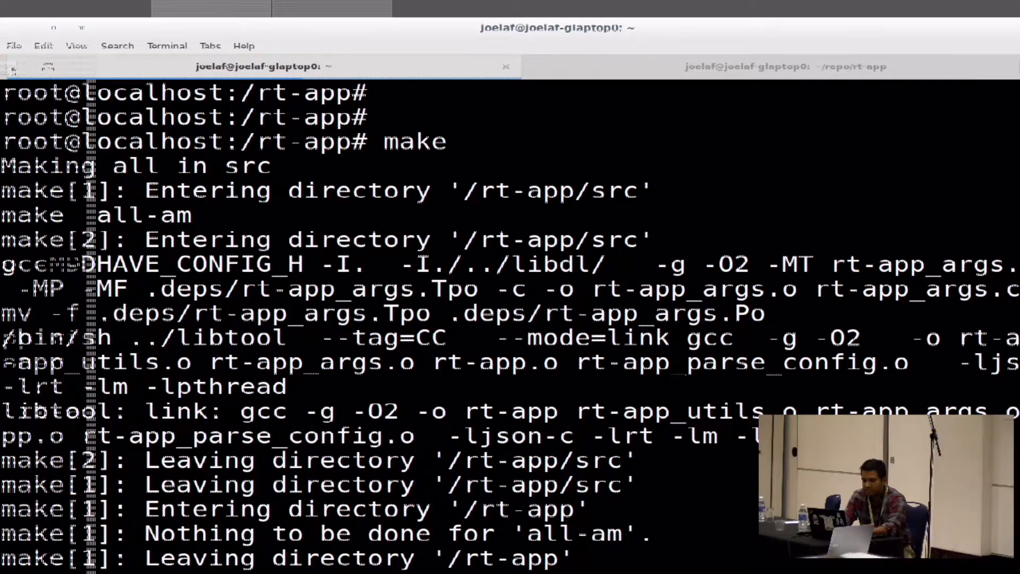
{"action": "type", "text": "./src/rt-app"}
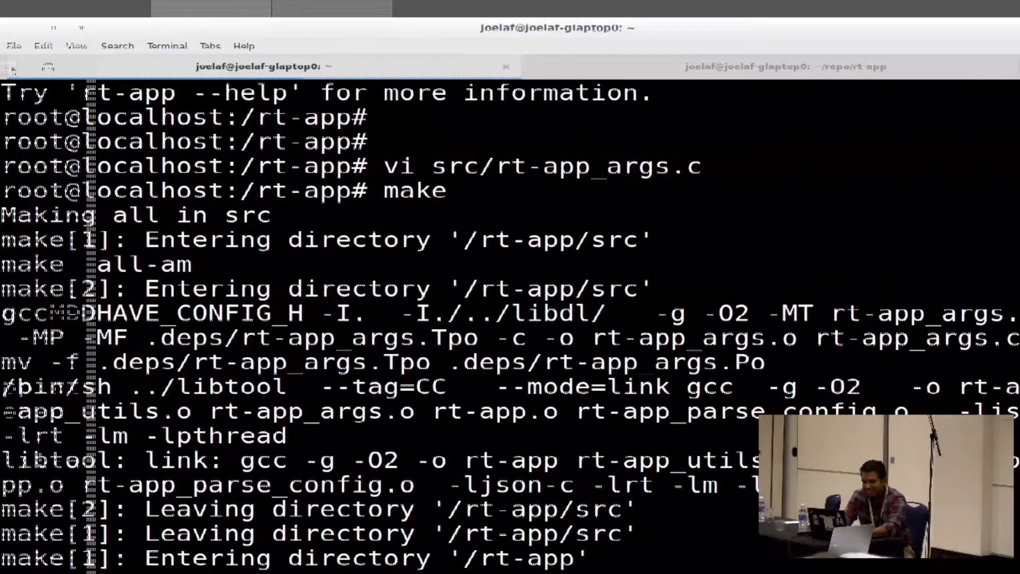
{"action": "type", "text": "./src/rt-app"}
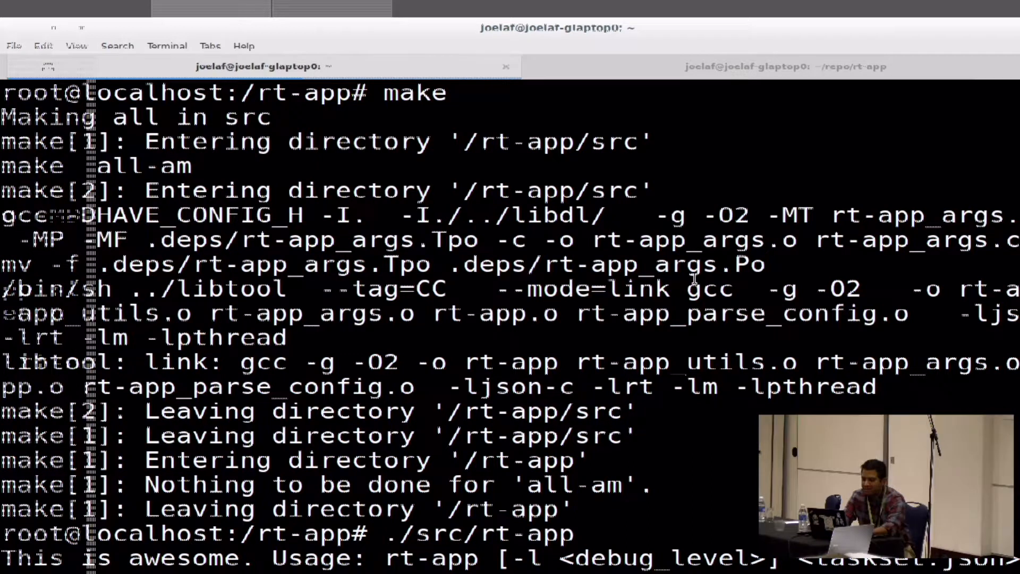
{"action": "scroll", "scroll_direction": "down", "scroll_amount": 3}
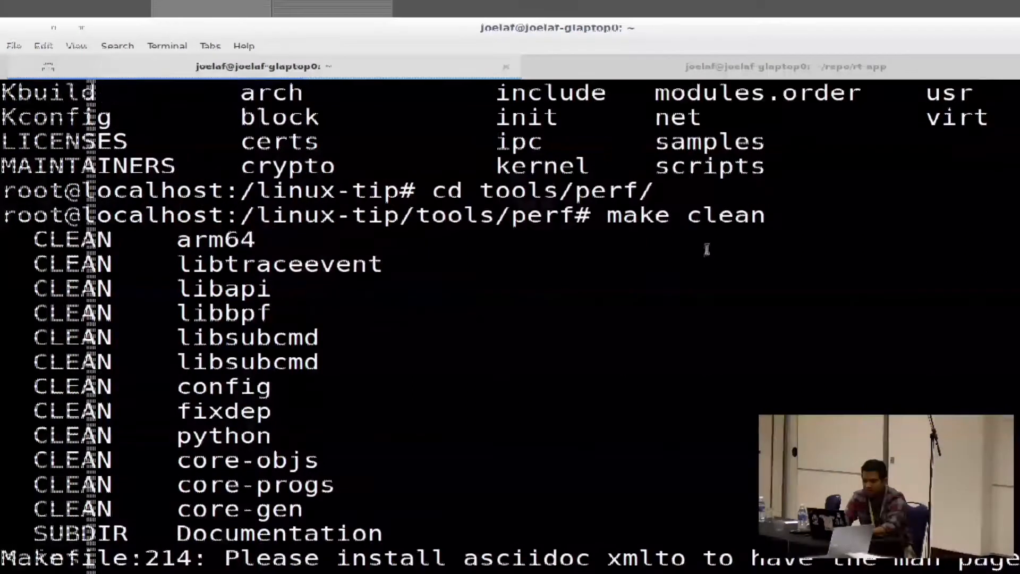
{"action": "scroll", "scroll_direction": "down", "scroll_amount": 3}
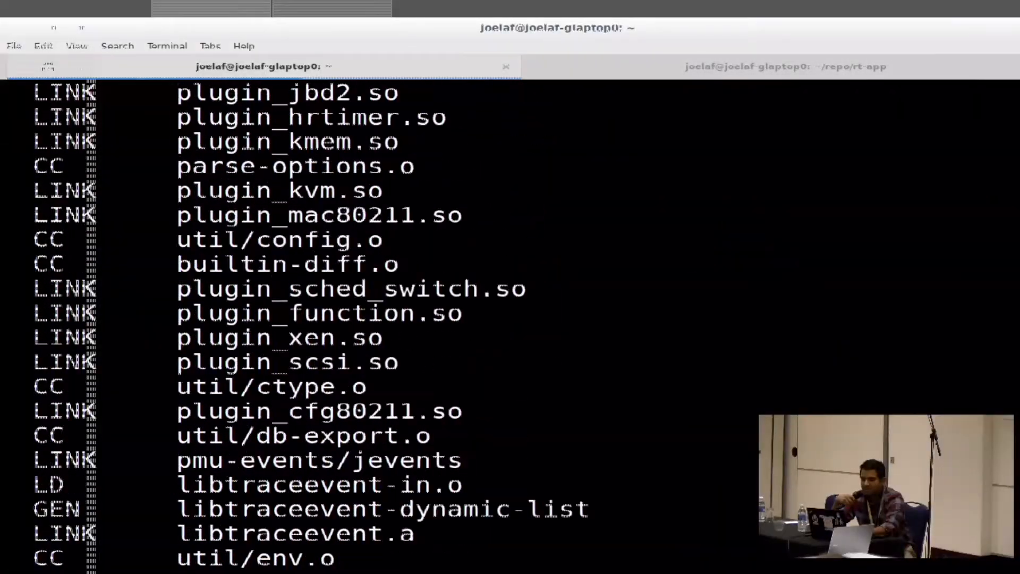
{"action": "scroll", "scroll_direction": "down", "scroll_amount": 3}
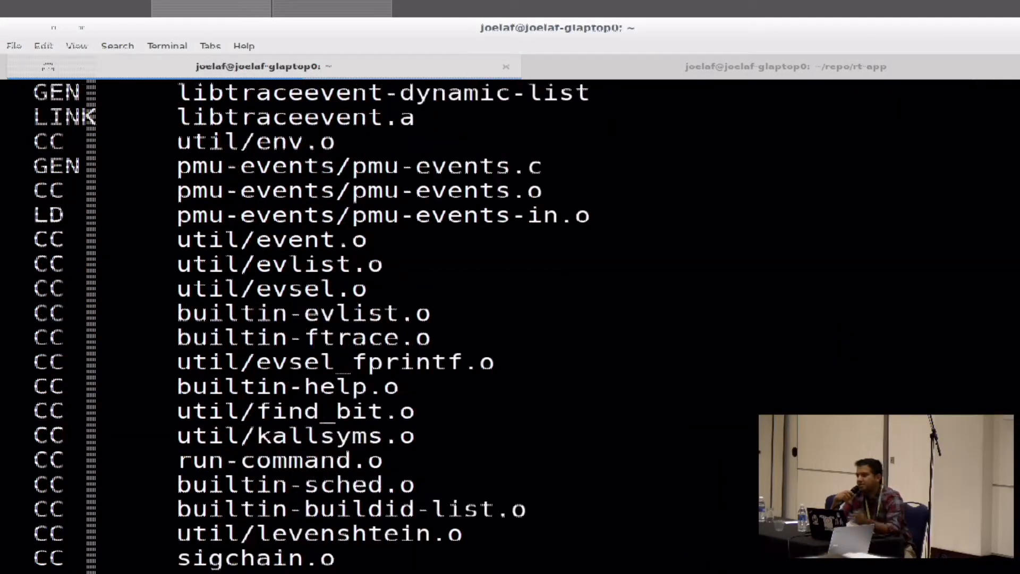
{"action": "scroll", "scroll_direction": "down", "scroll_amount": 3}
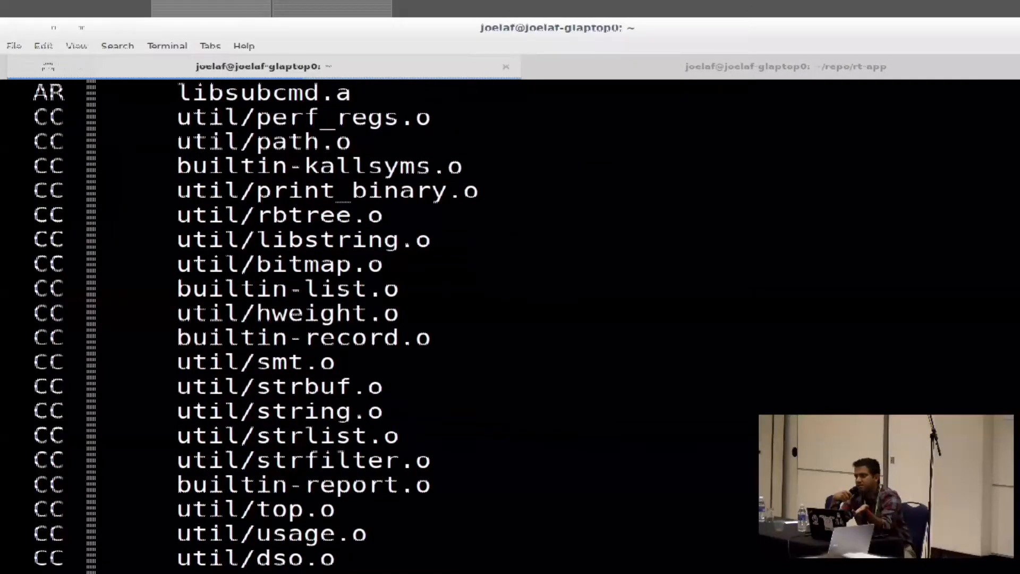
{"action": "scroll", "scroll_direction": "down", "scroll_amount": 3}
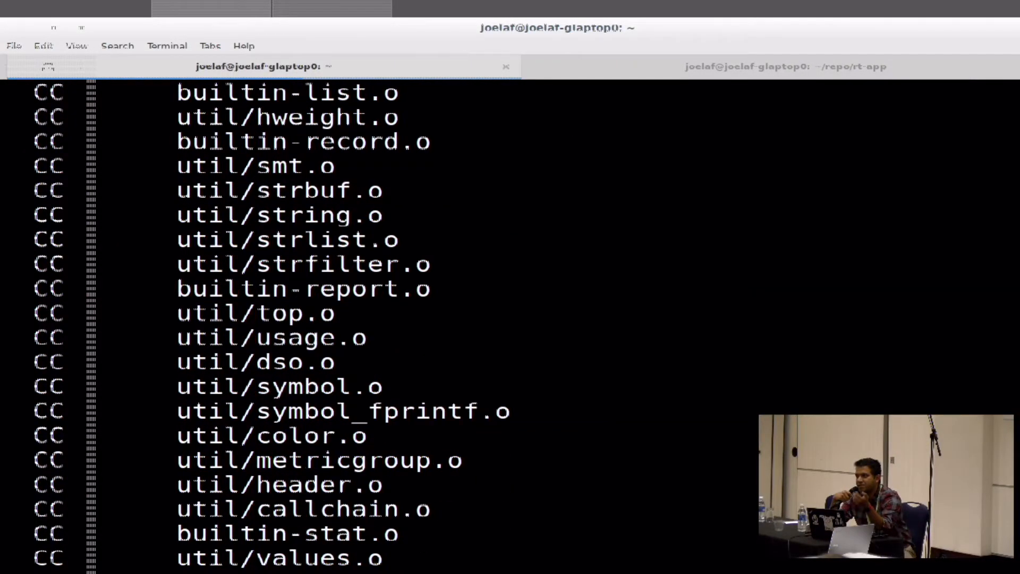
{"action": "scroll", "scroll_direction": "down", "scroll_amount": 3}
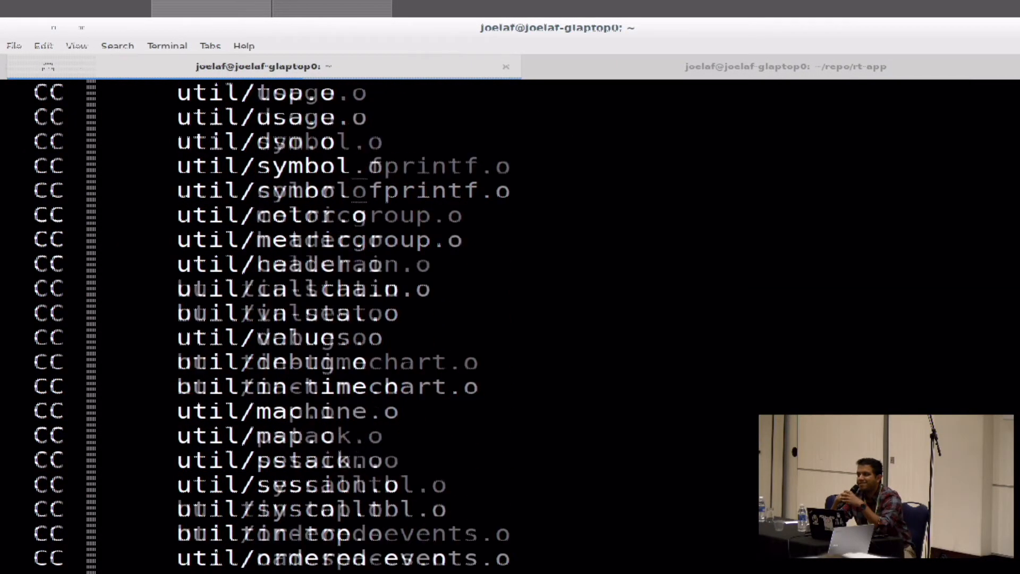
{"action": "scroll", "scroll_direction": "down", "scroll_amount": 3}
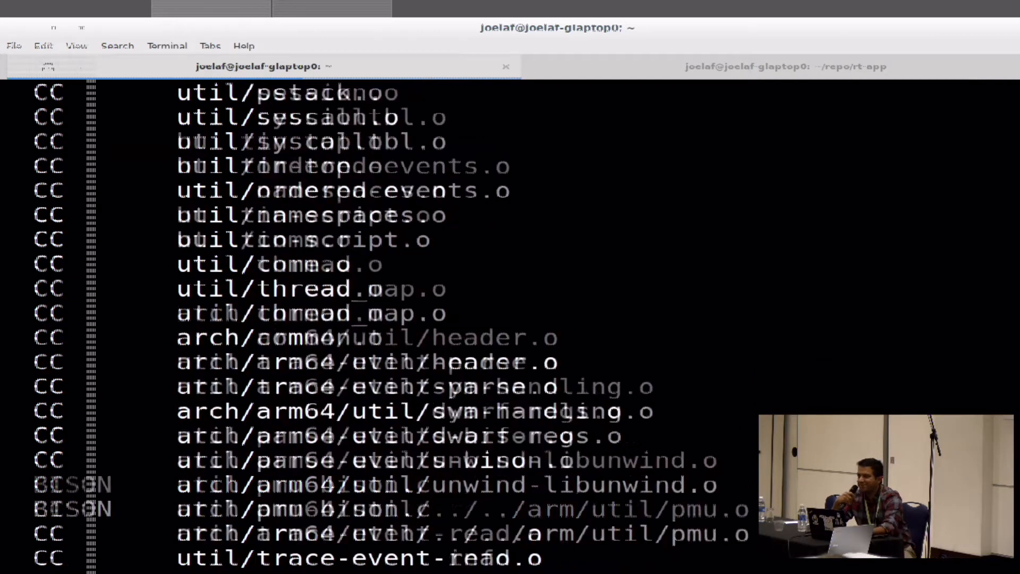
{"action": "scroll", "scroll_direction": "down", "scroll_amount": 3}
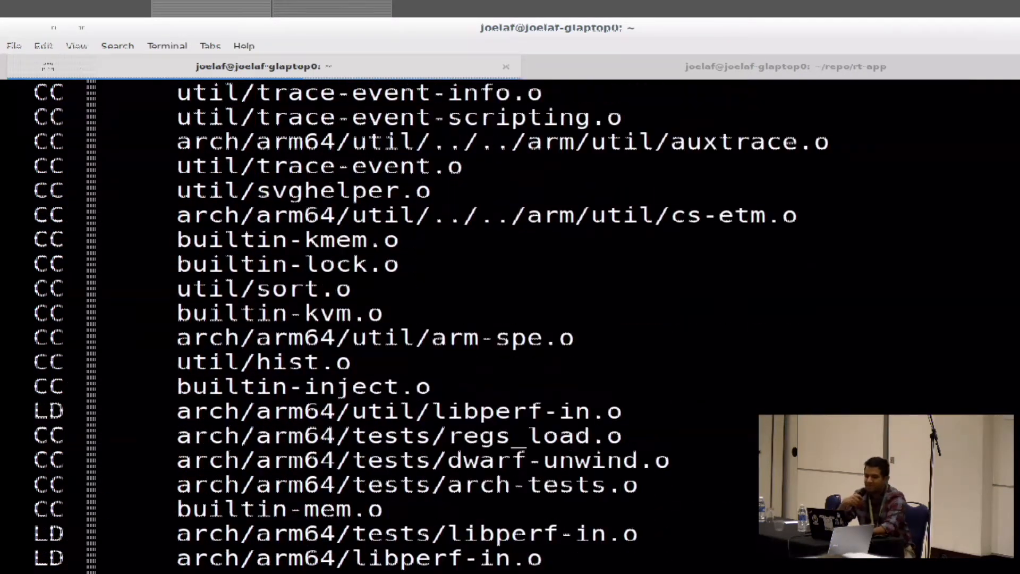
{"action": "scroll", "scroll_direction": "down", "scroll_amount": 3}
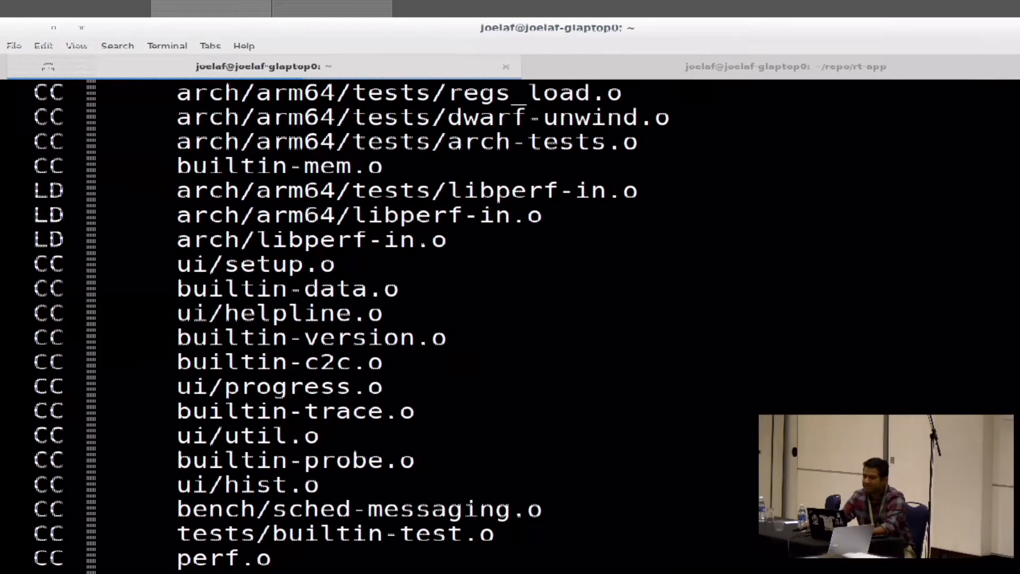
{"action": "scroll", "scroll_direction": "down", "scroll_amount": 3}
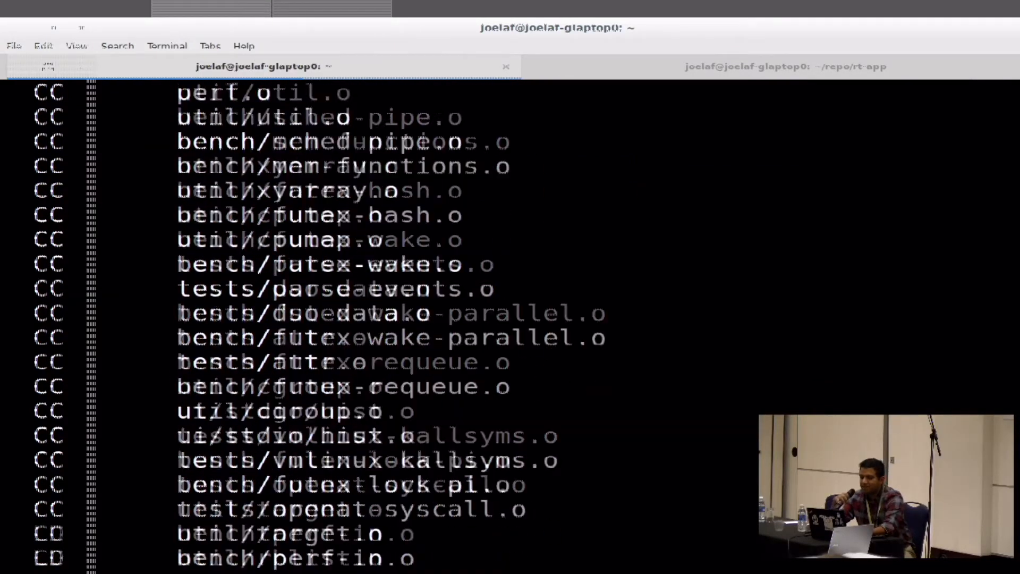
{"action": "scroll", "scroll_direction": "down", "scroll_amount": 3}
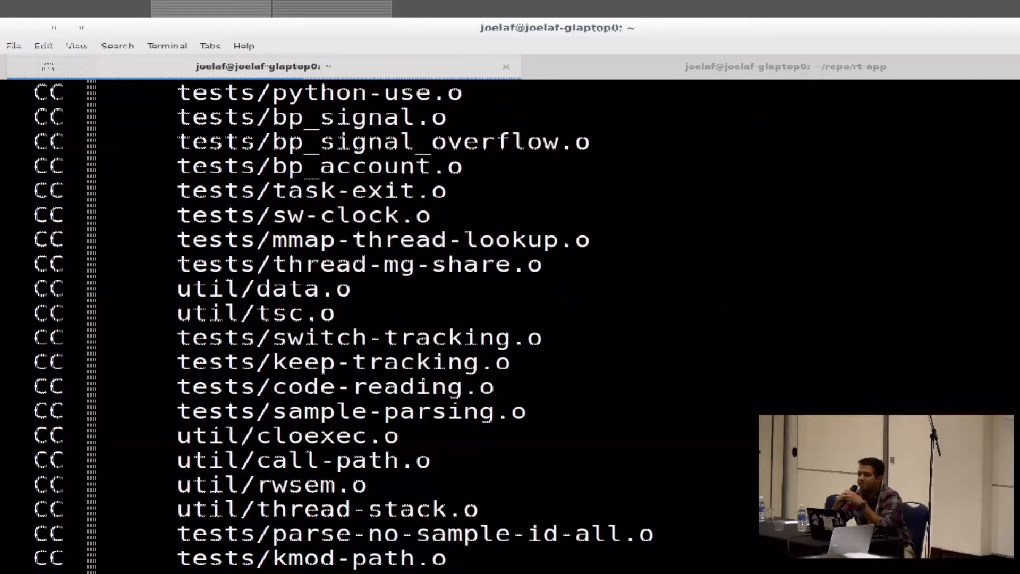
{"action": "scroll", "scroll_direction": "down", "scroll_amount": 3}
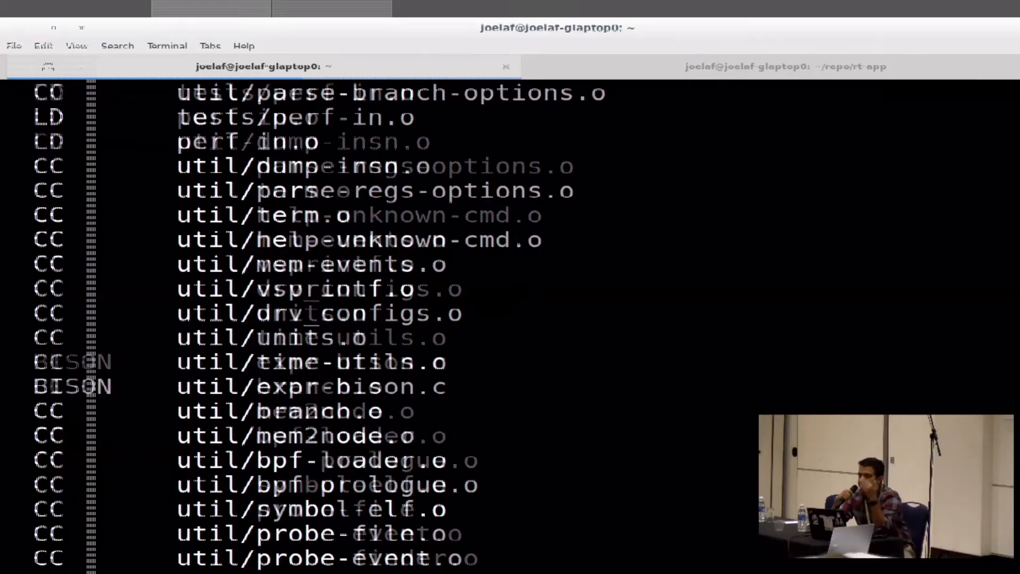
{"action": "scroll", "scroll_direction": "down", "scroll_amount": 3}
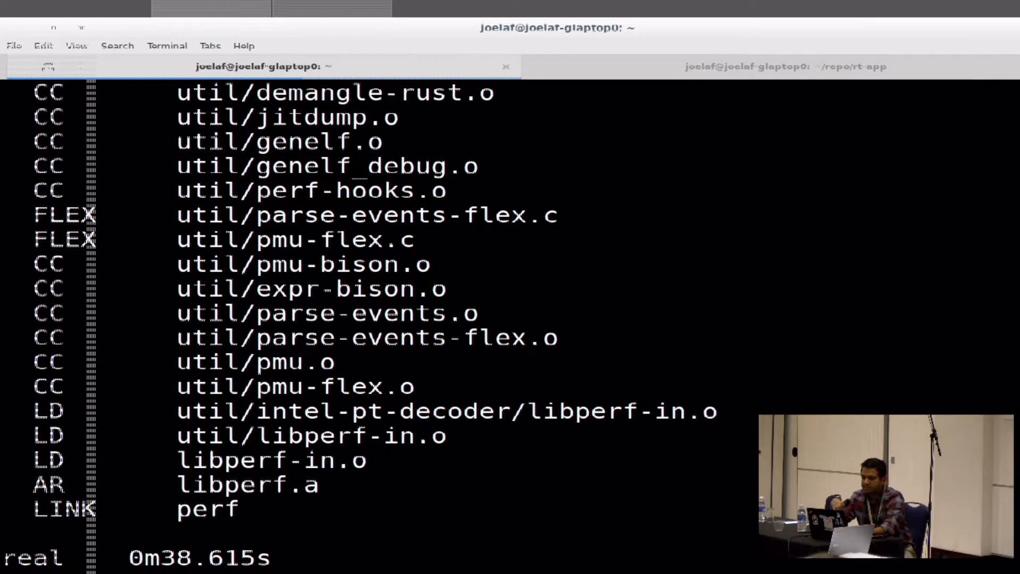
{"action": "scroll", "scroll_direction": "down", "scroll_amount": 3}
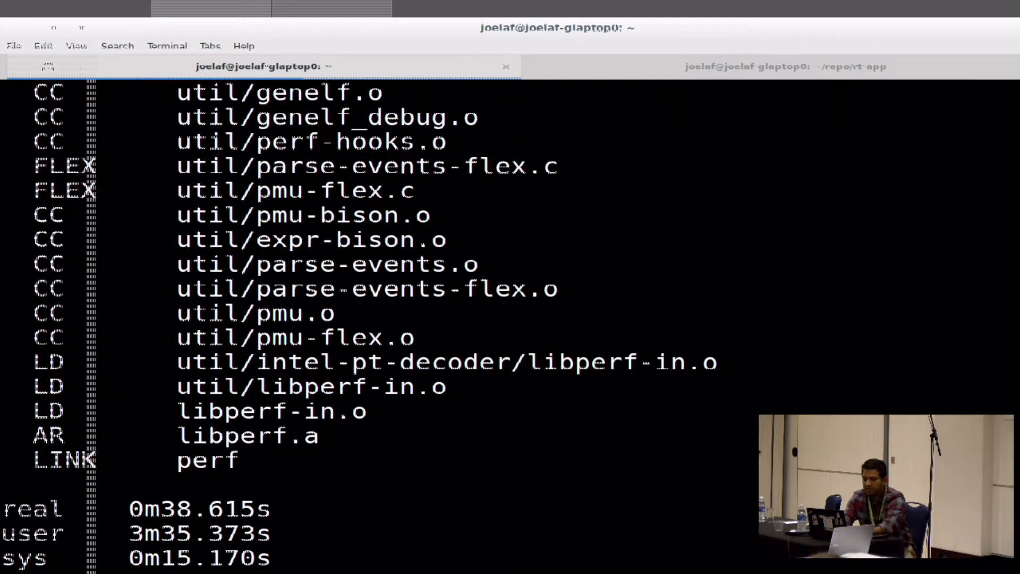
{"action": "type", "text": "cd /"}
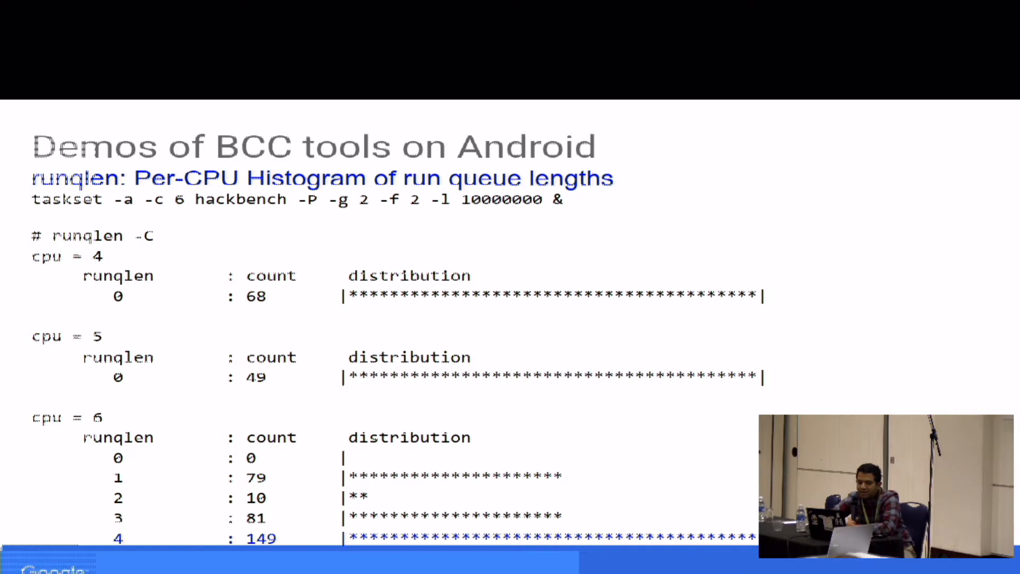
{"action": "mouse_move", "coordinate": [543, 404]}
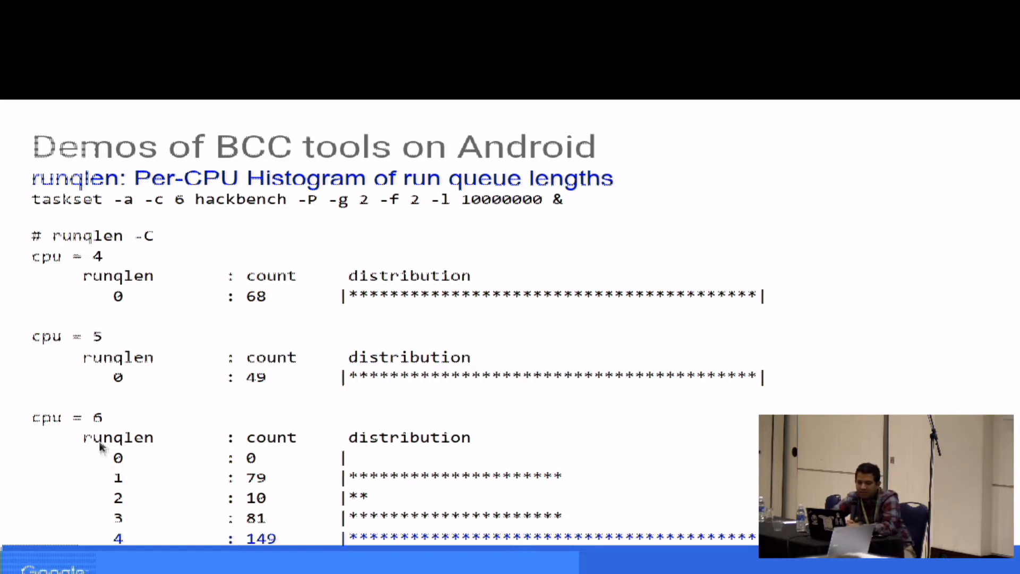
{"action": "mouse_move", "coordinate": [143, 530]}
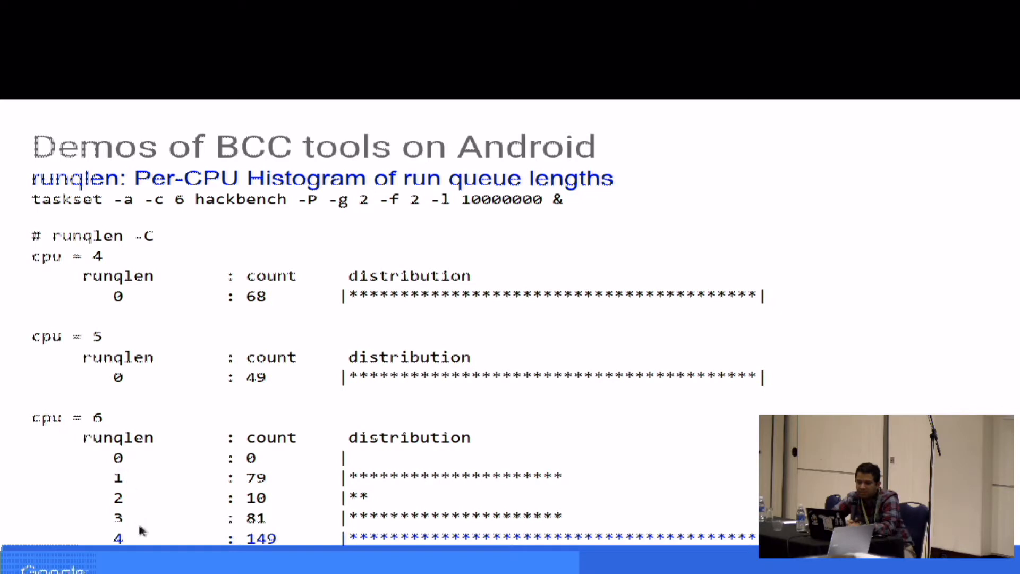
{"action": "mouse_move", "coordinate": [176, 318]}
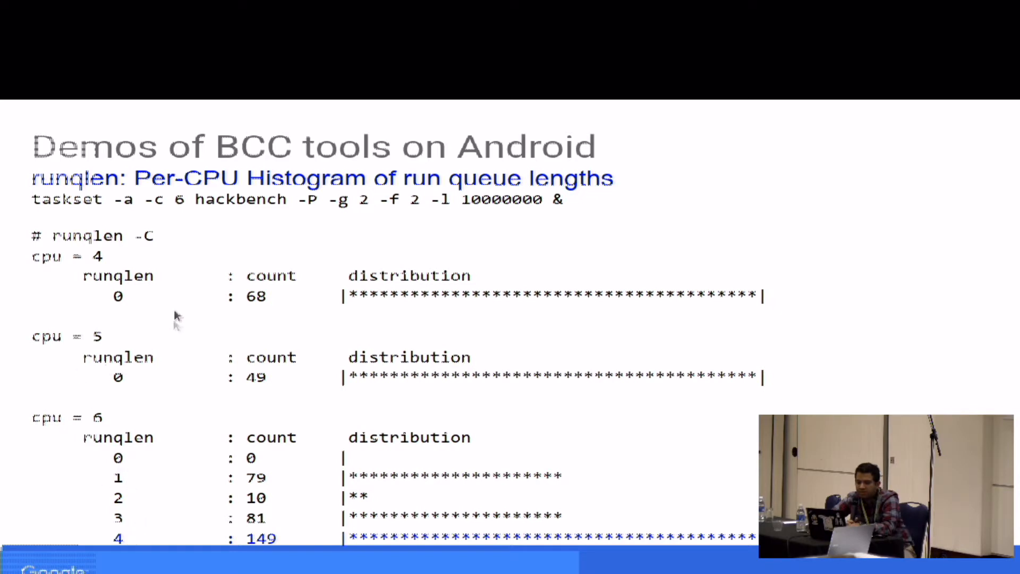
{"action": "mouse_move", "coordinate": [127, 311]}
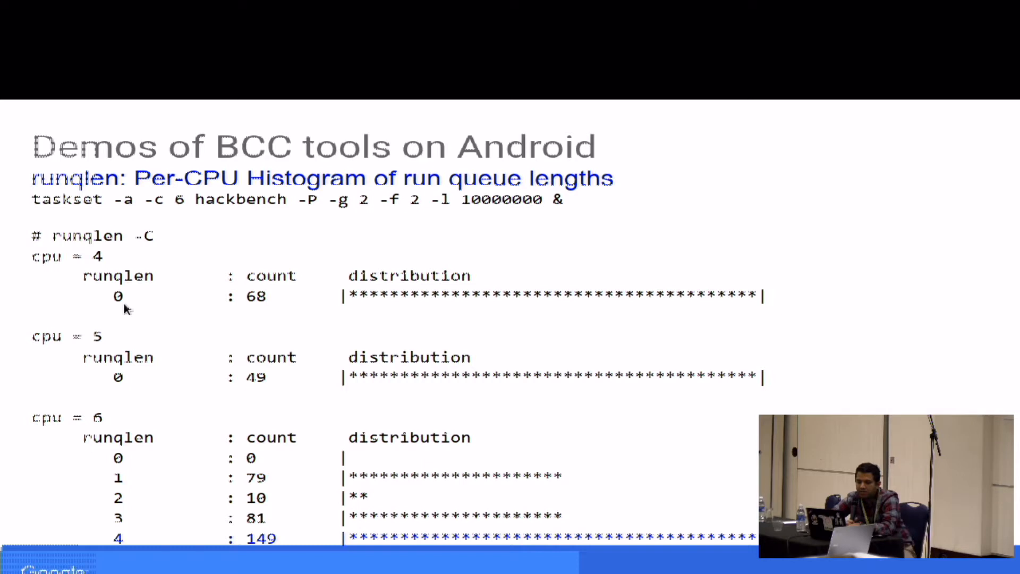